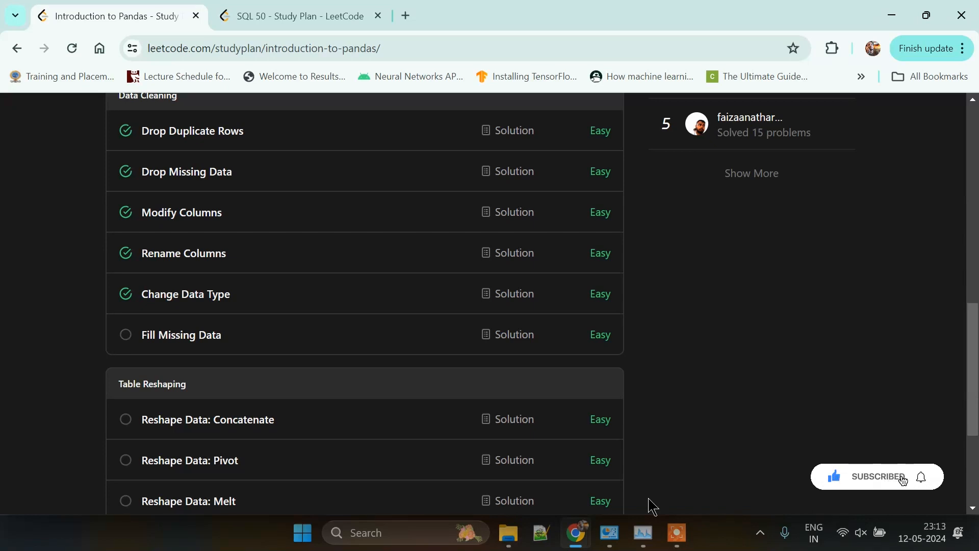
# Open the Fill Missing Data problem from the study plan's Data Cleaning section
pyautogui.click(879, 477)
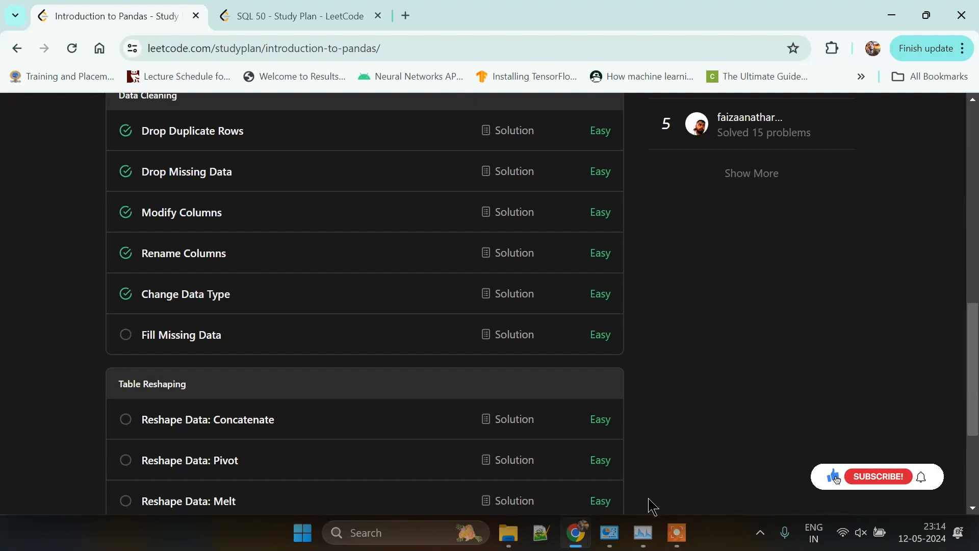
pyautogui.moveTo(866, 480)
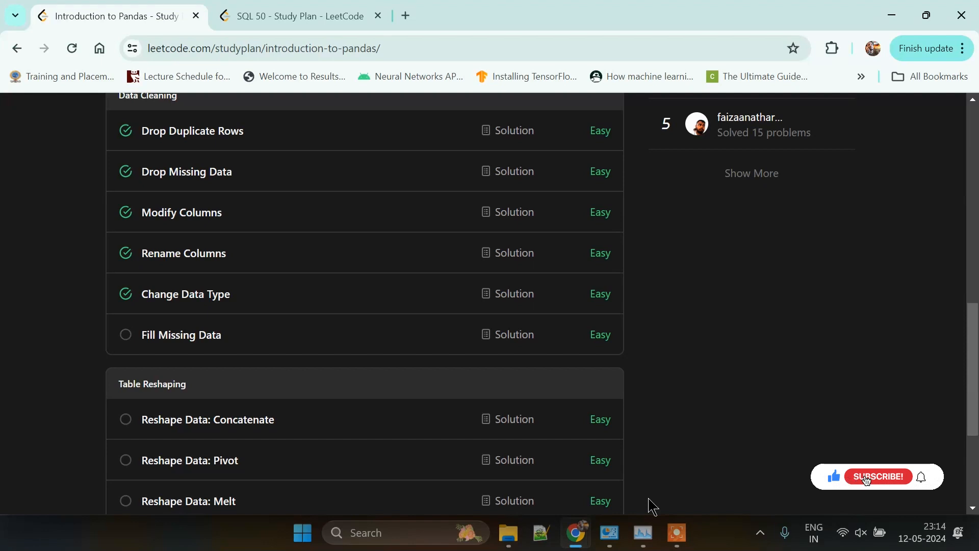
pyautogui.click(877, 476)
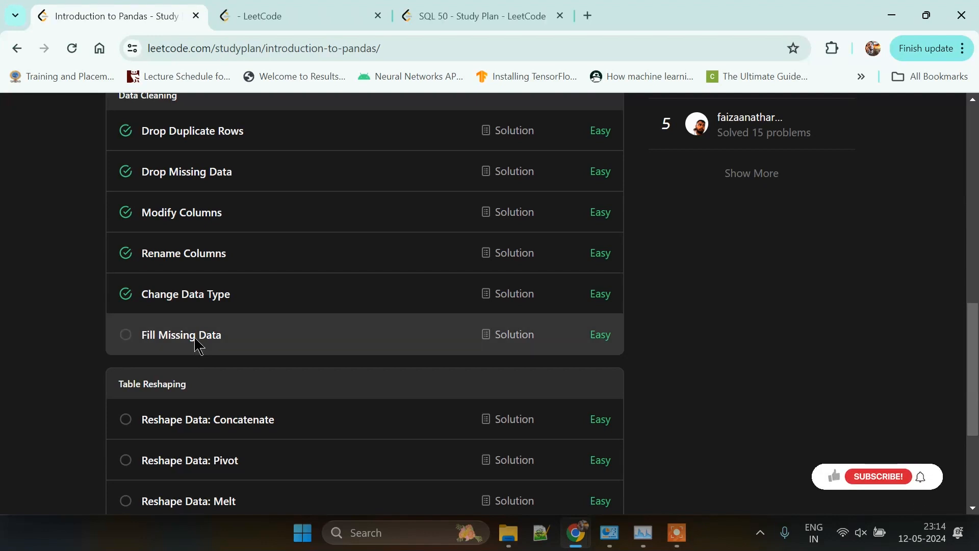
pyautogui.click(180, 335)
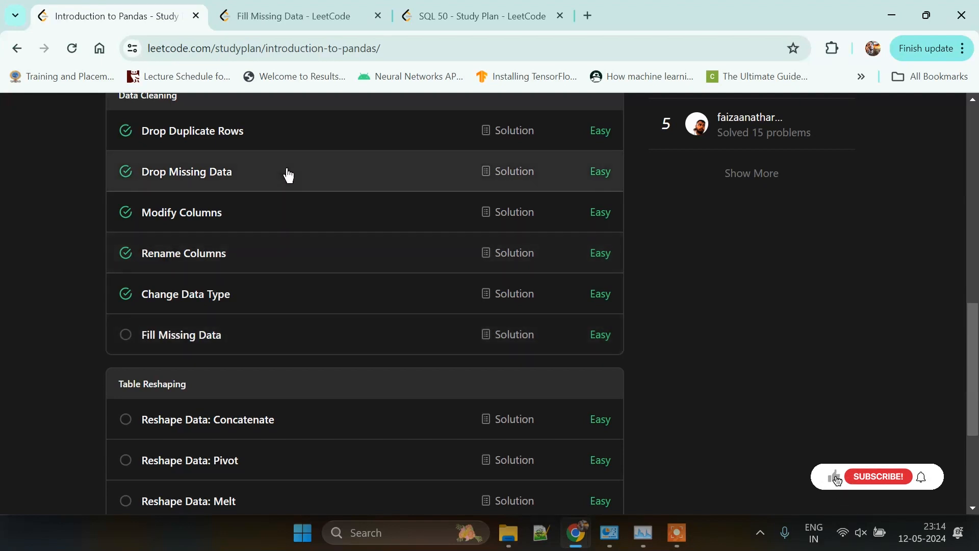
# Read through the Fill Missing Data description and Example 1
pyautogui.click(181, 334)
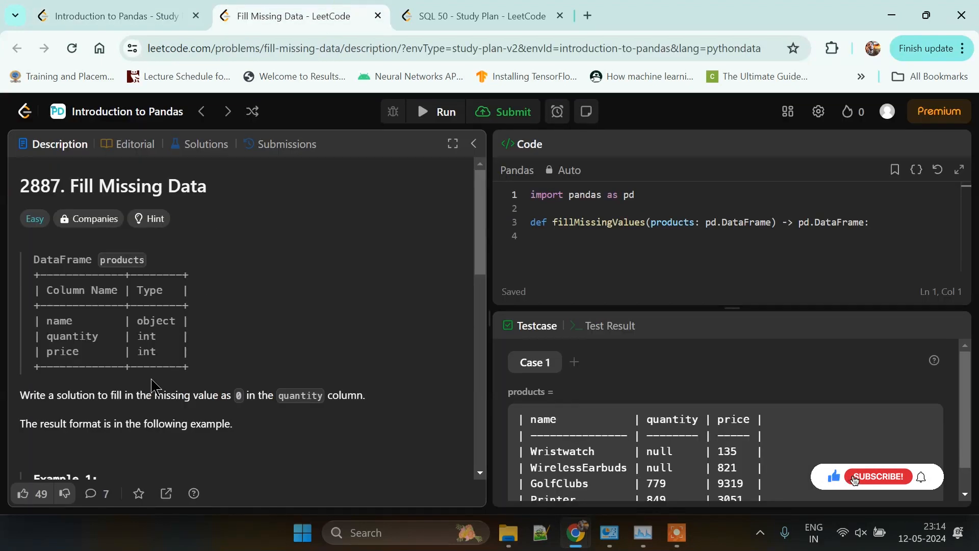
pyautogui.click(877, 476)
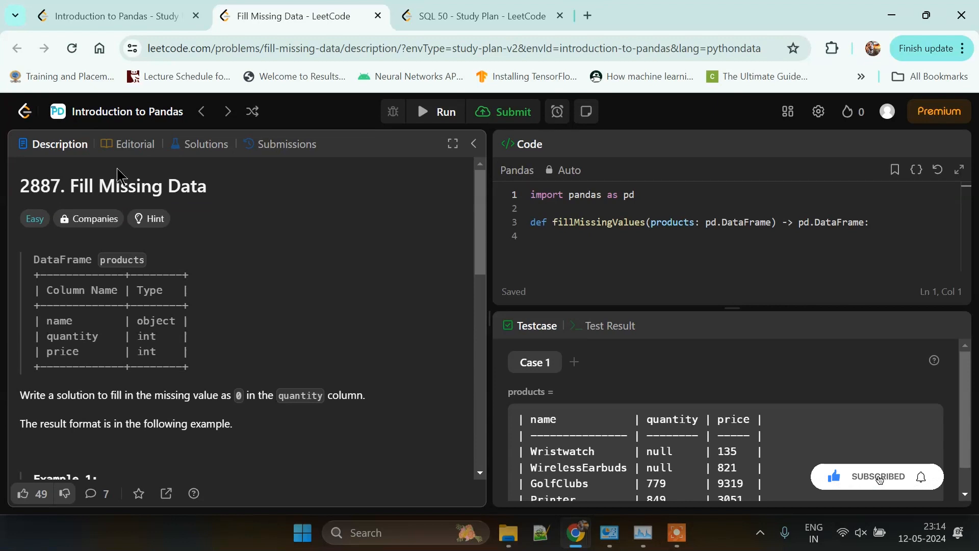
pyautogui.moveTo(45, 265)
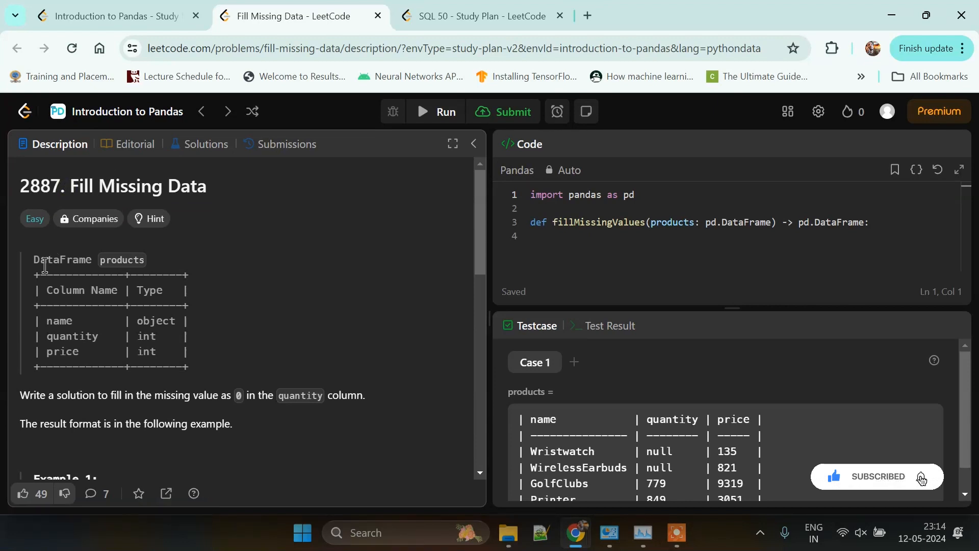
pyautogui.doubleClick(60, 260)
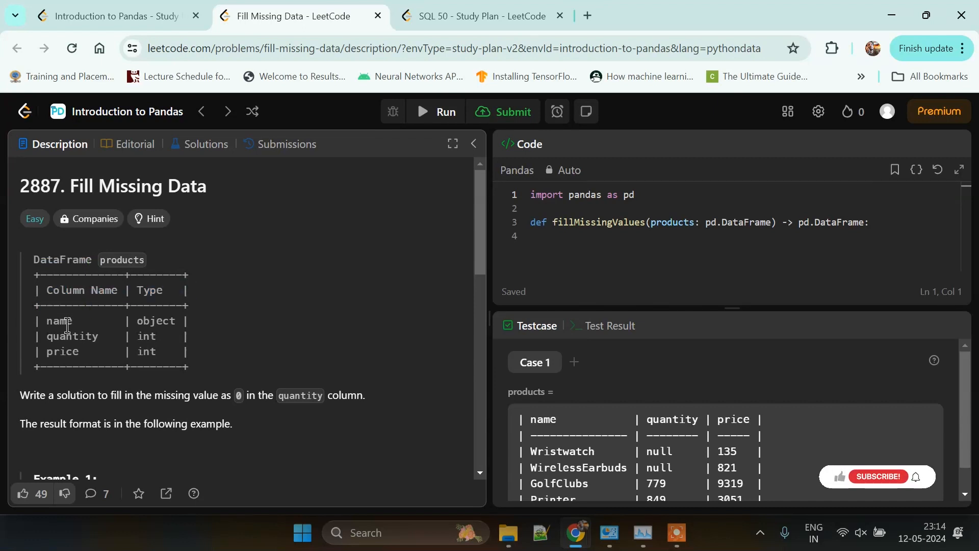
pyautogui.moveTo(840, 496)
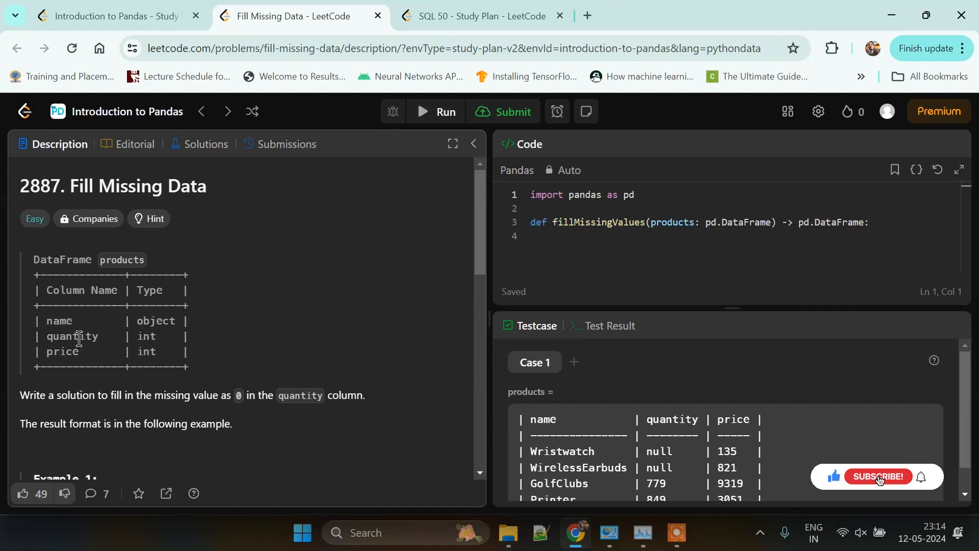
pyautogui.scroll(-3)
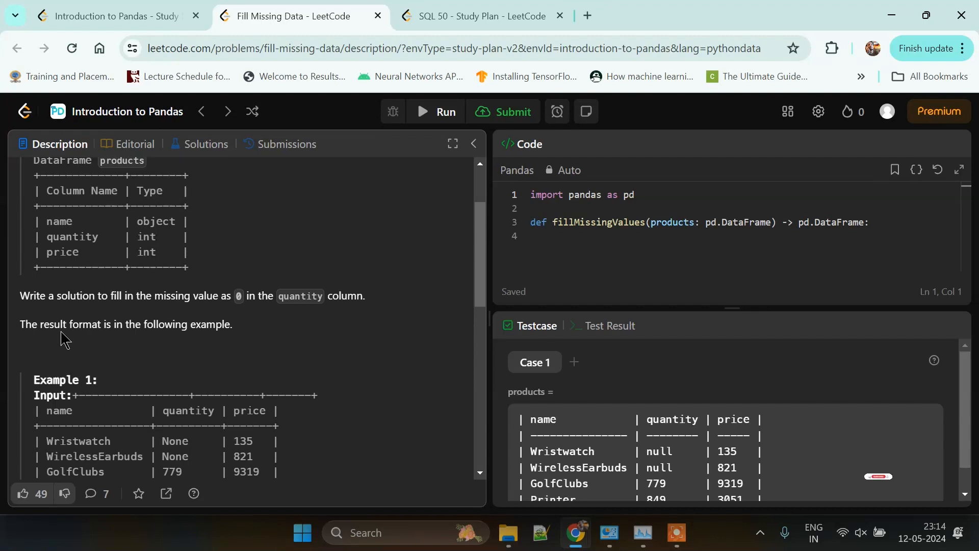
pyautogui.scroll(-3)
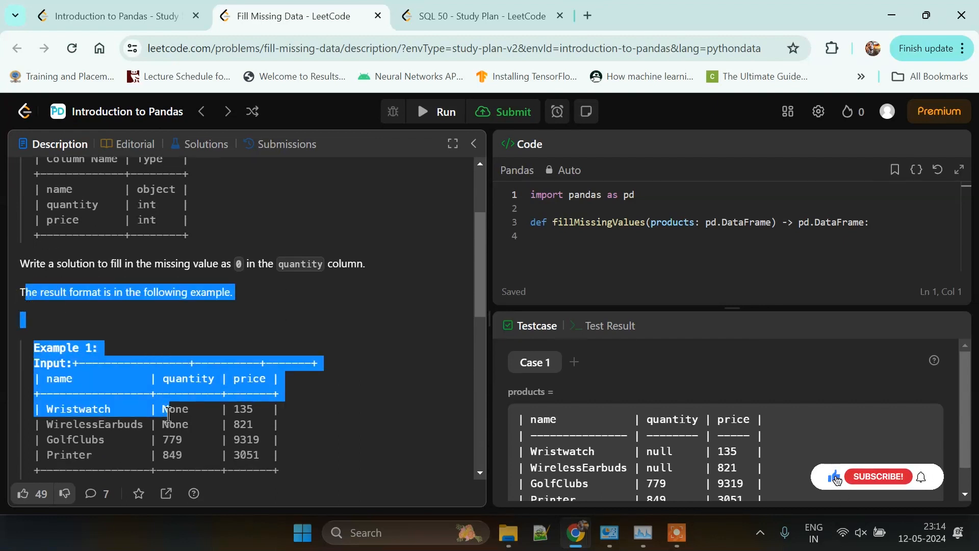
pyautogui.scroll(-3)
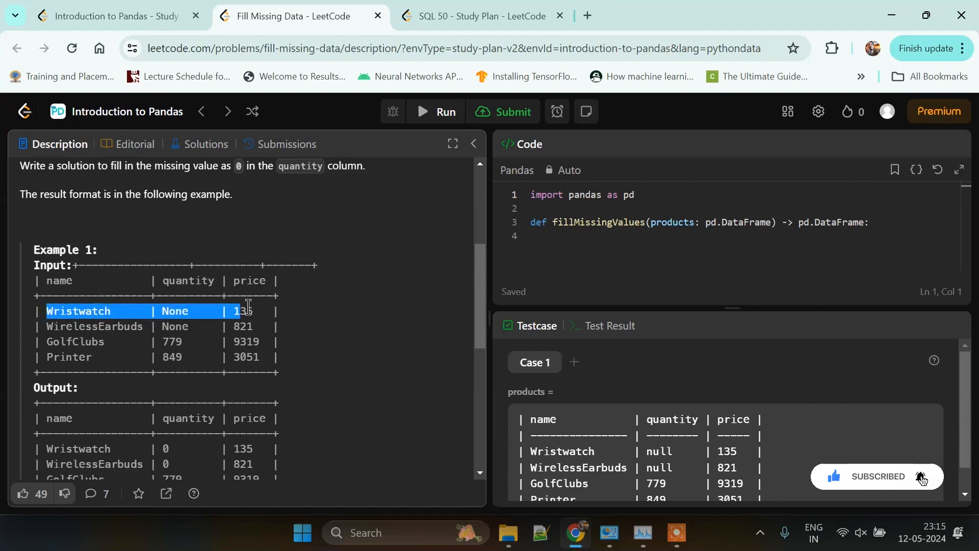
pyautogui.click(174, 311)
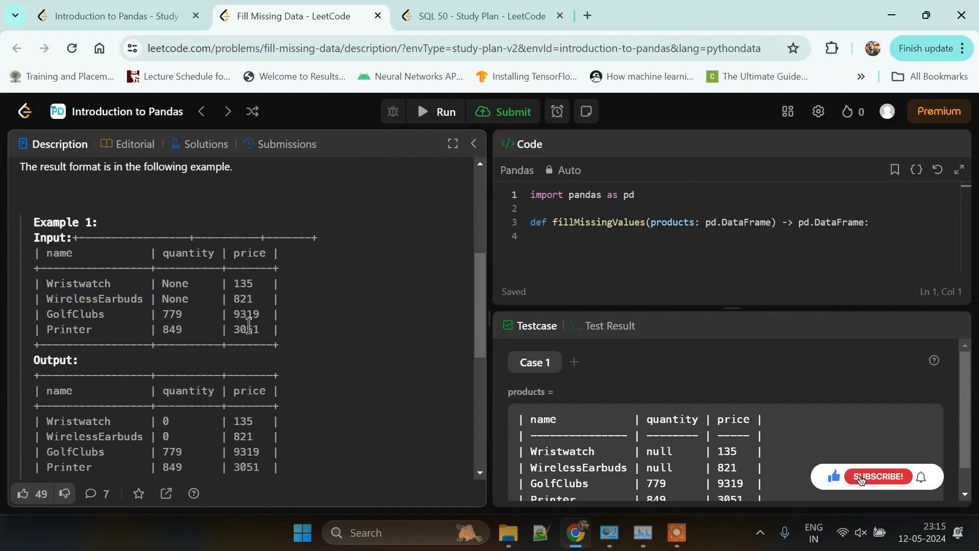
pyautogui.scroll(-3)
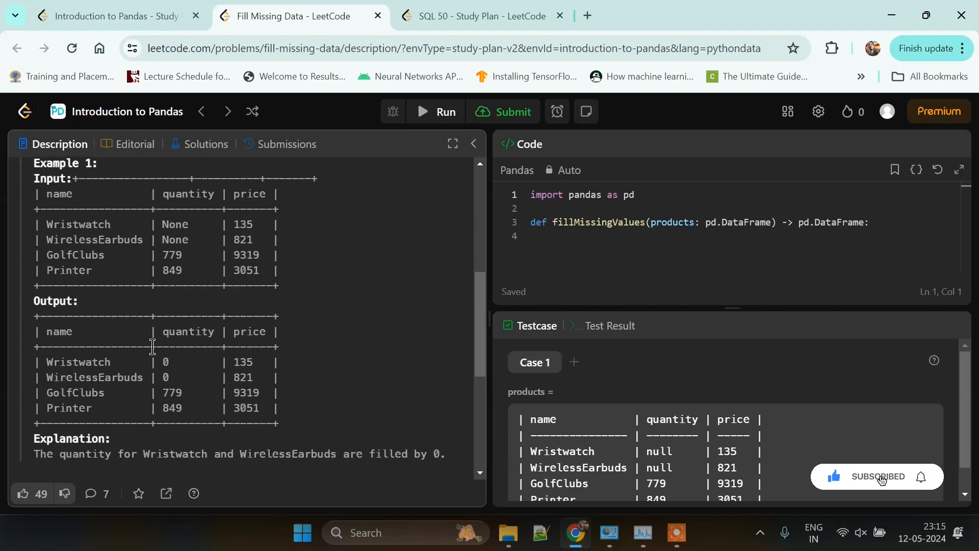
# Add a blank indented line inside the fillMissingValues function body
pyautogui.doubleClick(176, 224)
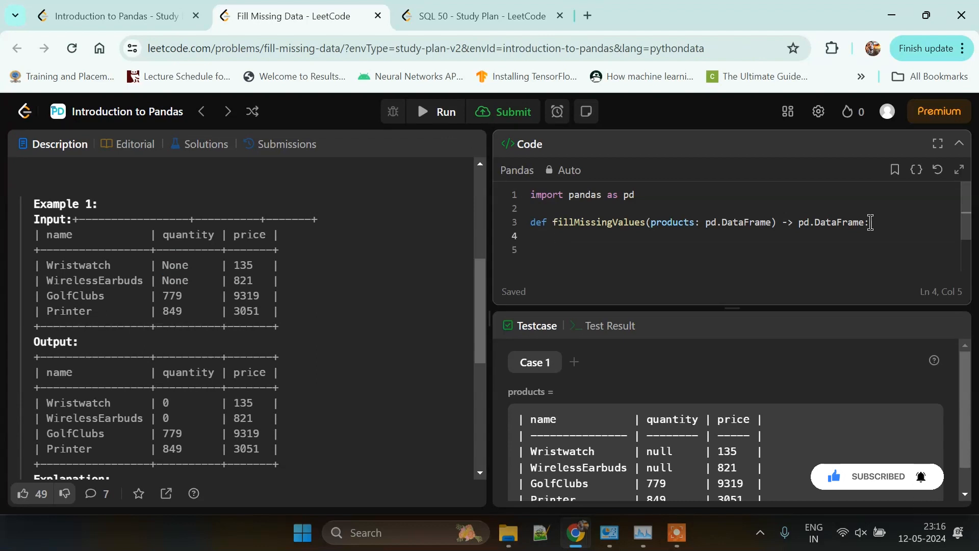
# Write products['quantity']=products['quantity'].fillna(0) in the function body
pyautogui.write('products')
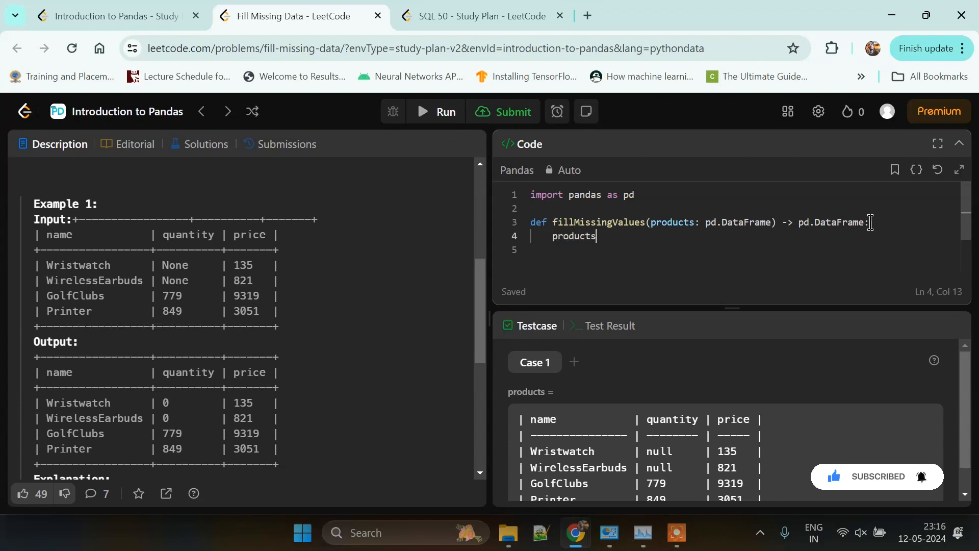
pyautogui.write("['qua'")
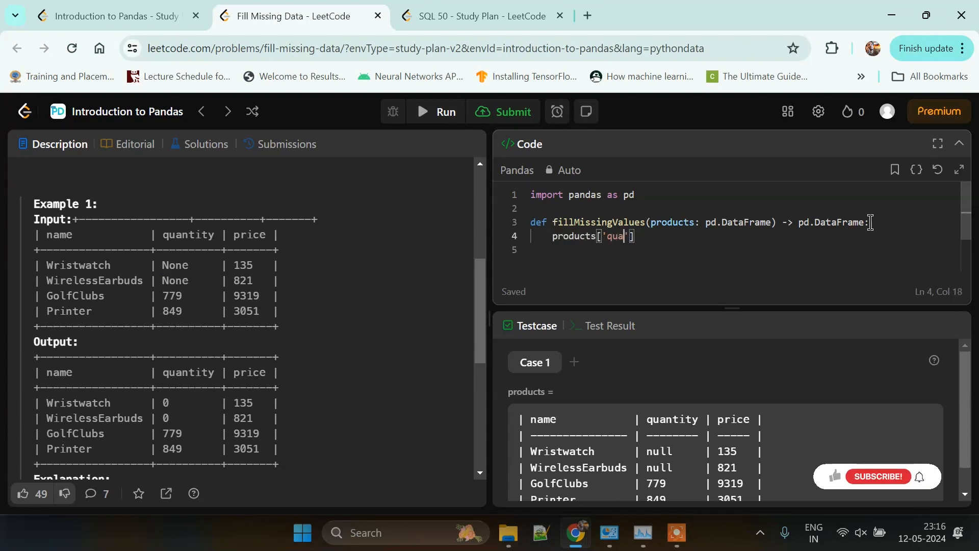
pyautogui.write('nt')
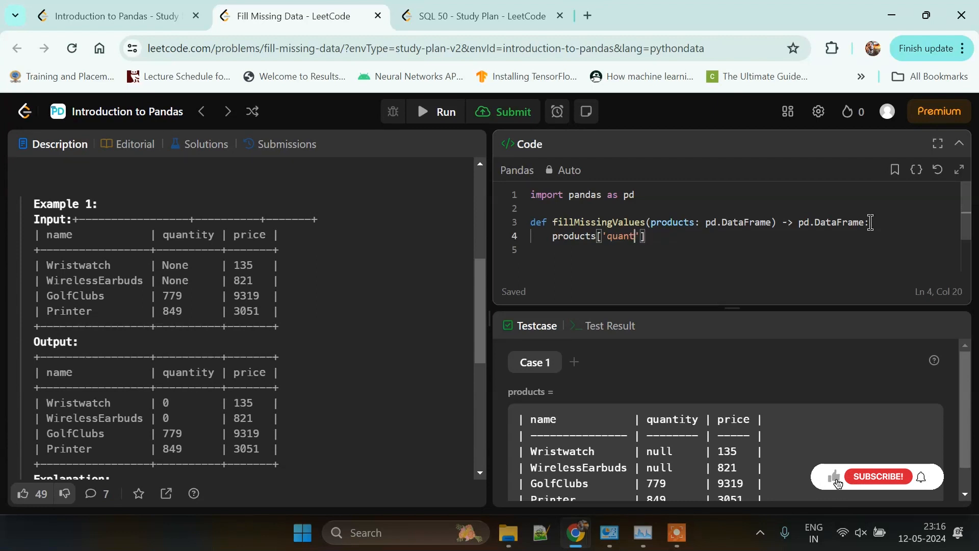
pyautogui.write('ity]')
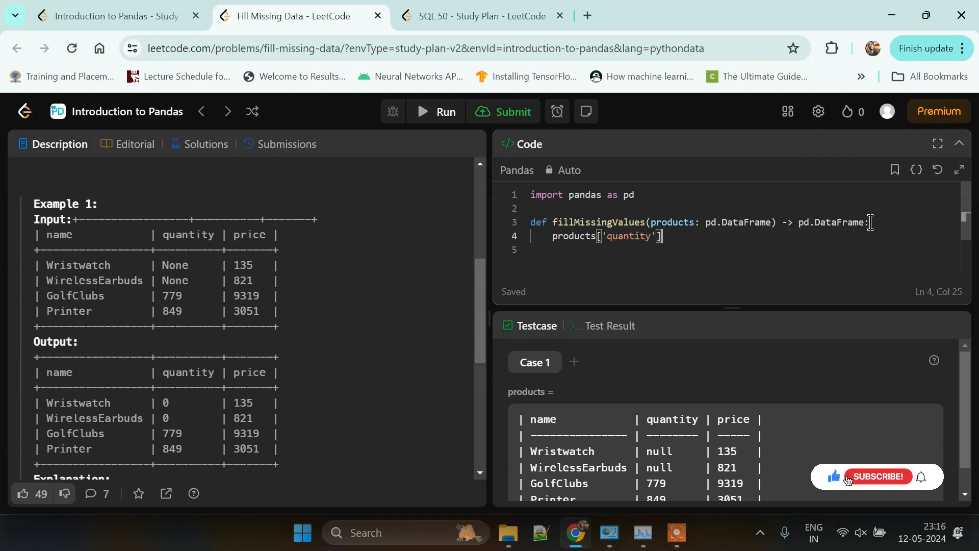
pyautogui.write('=')
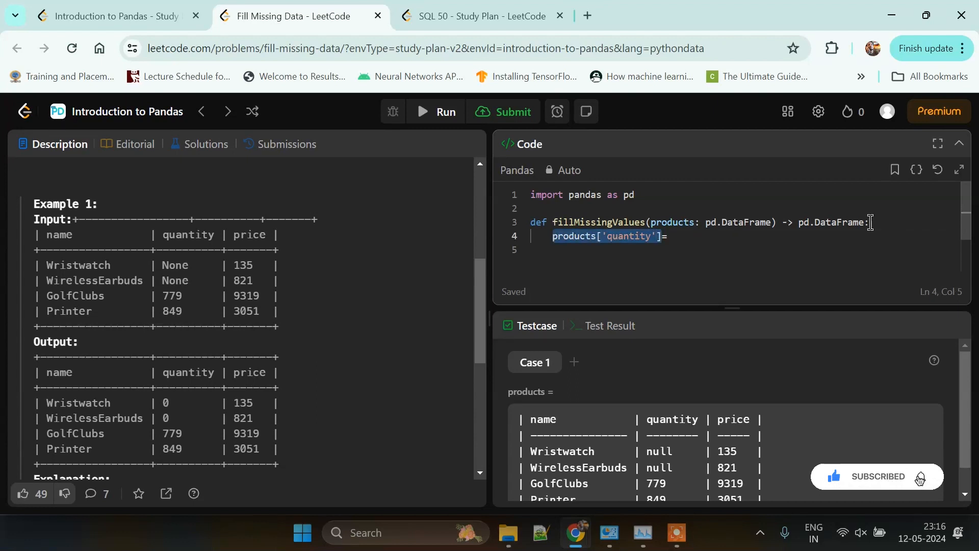
pyautogui.write("products['quantity']")
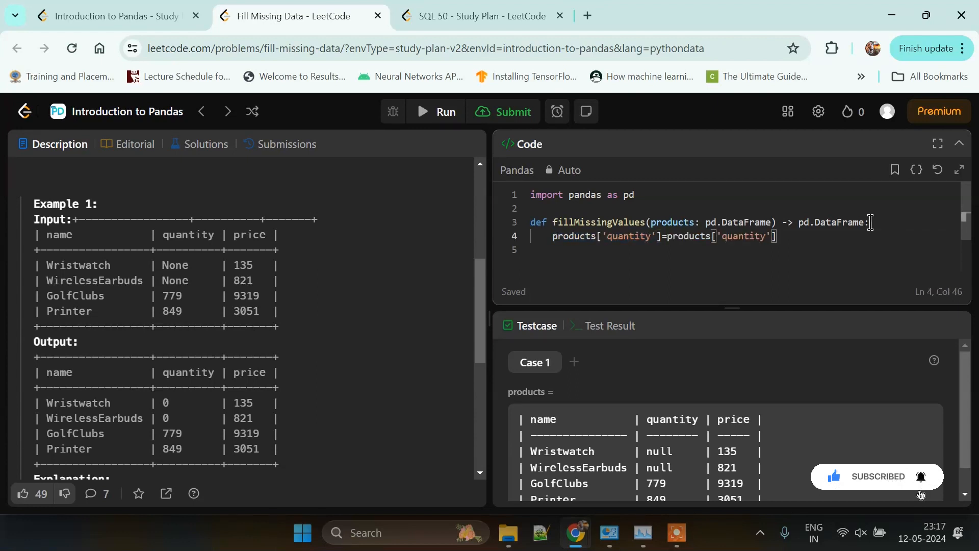
pyautogui.write('.filln')
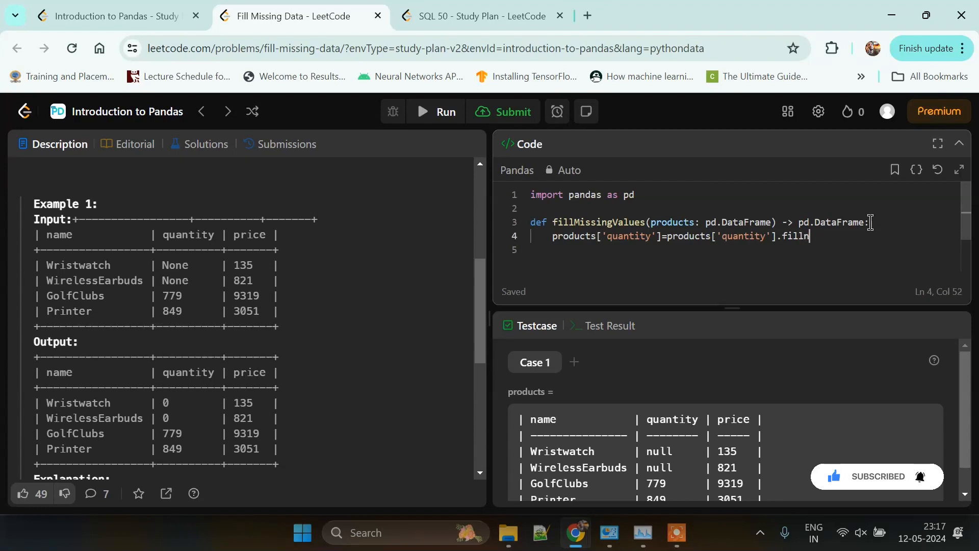
pyautogui.write('(0)')
pyautogui.click(742, 250)
pyautogui.write('return')
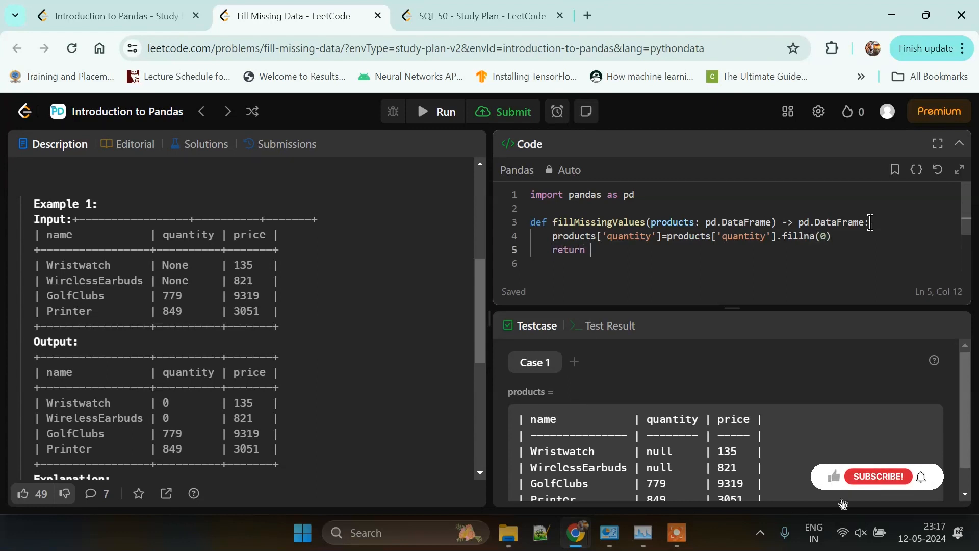
# Return products and run the solution against the sample case
pyautogui.write('prod')
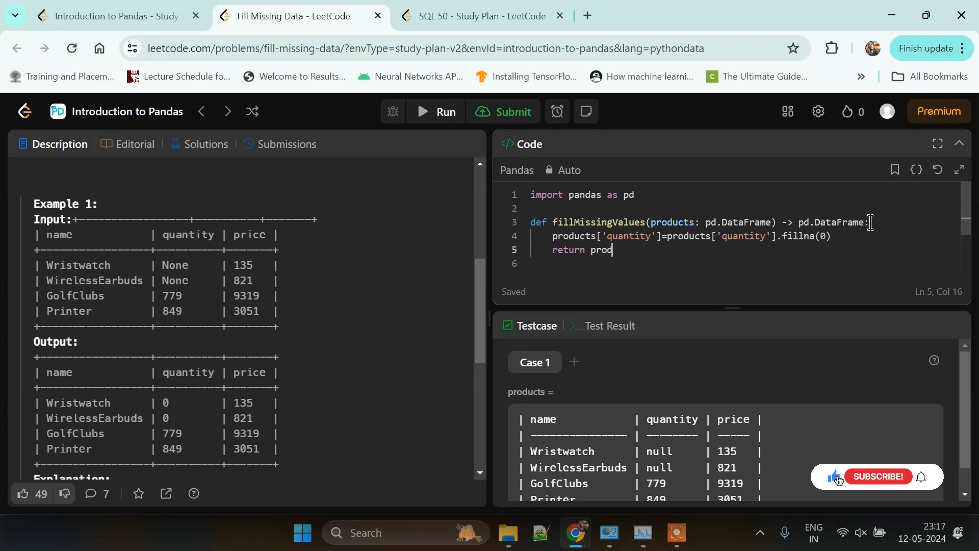
pyautogui.write('ucts')
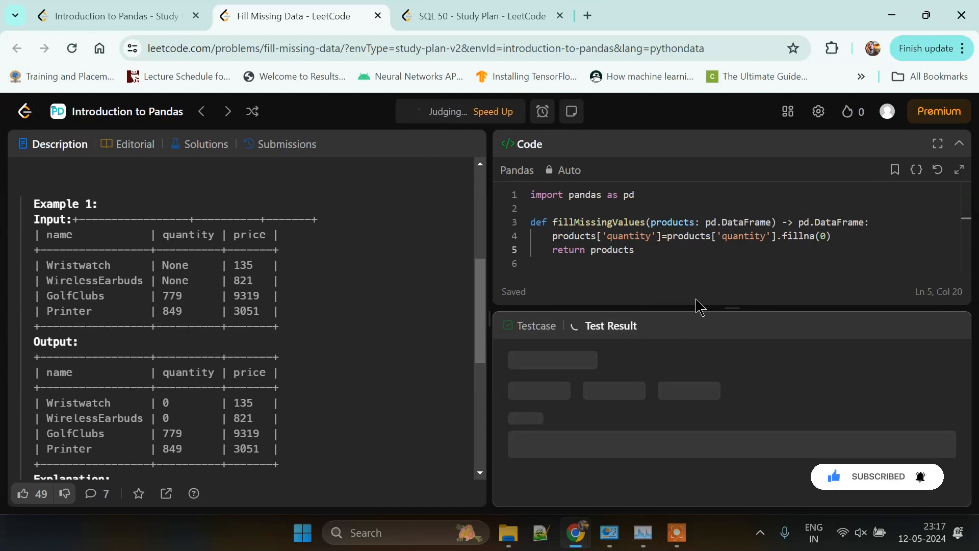
# Check the accepted test output with zeros in quantity, then submit the solution
pyautogui.click(446, 111)
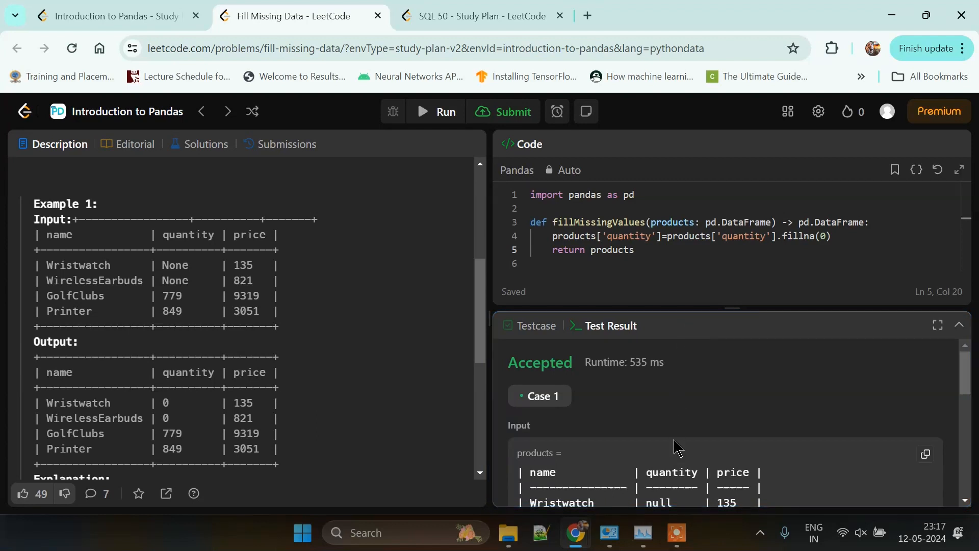
pyautogui.scroll(-3)
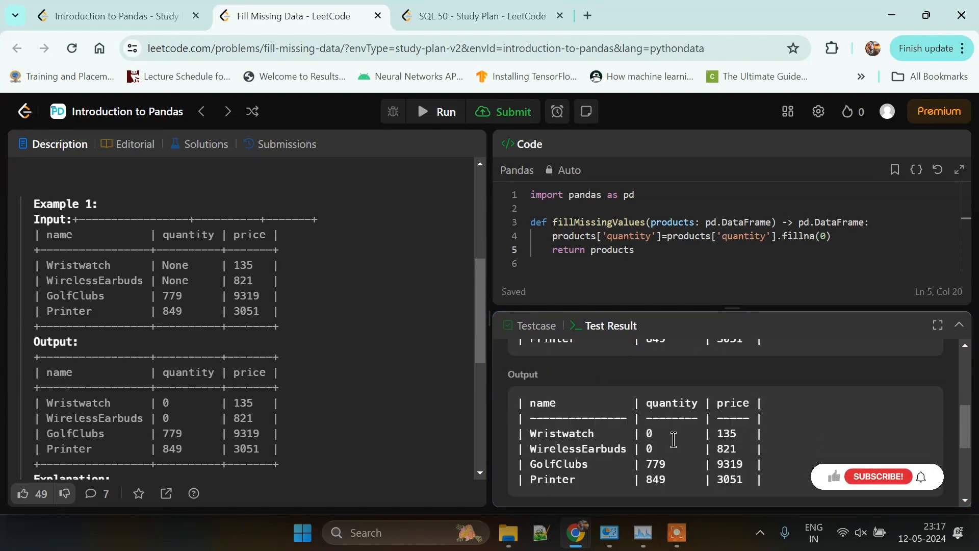
pyautogui.click(505, 112)
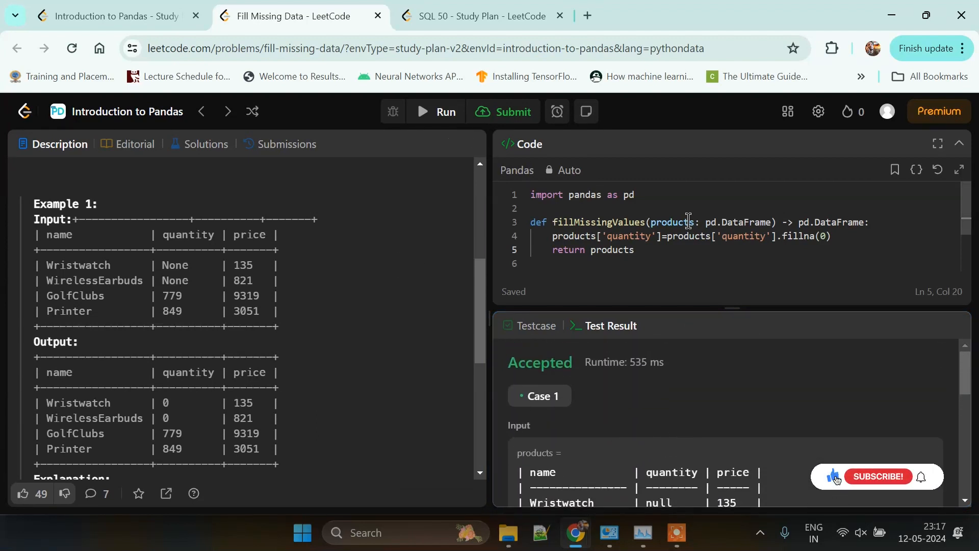
pyautogui.click(503, 111)
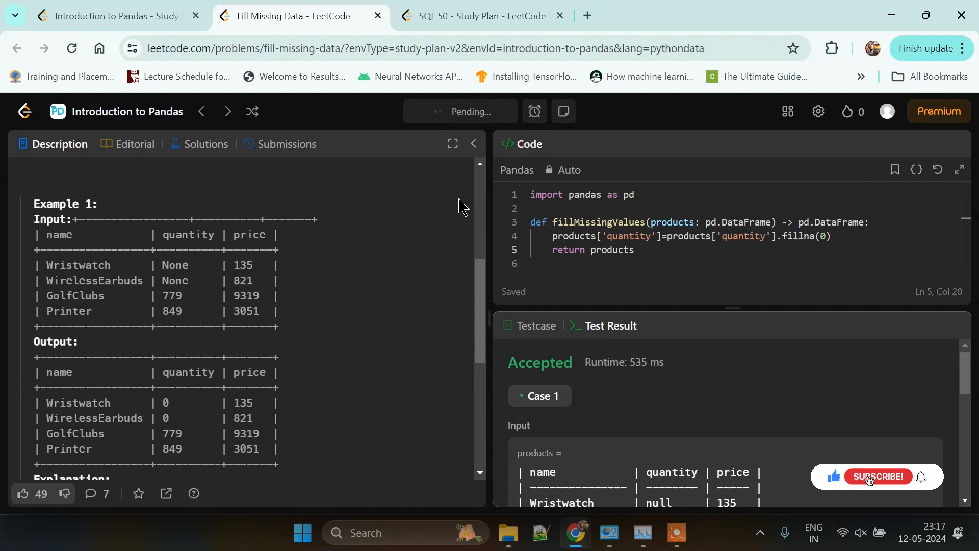
# Review the Accepted result: 548 ms runtime beating 81.69%, 65.22 MB memory beating 48.28%
pyautogui.click(877, 476)
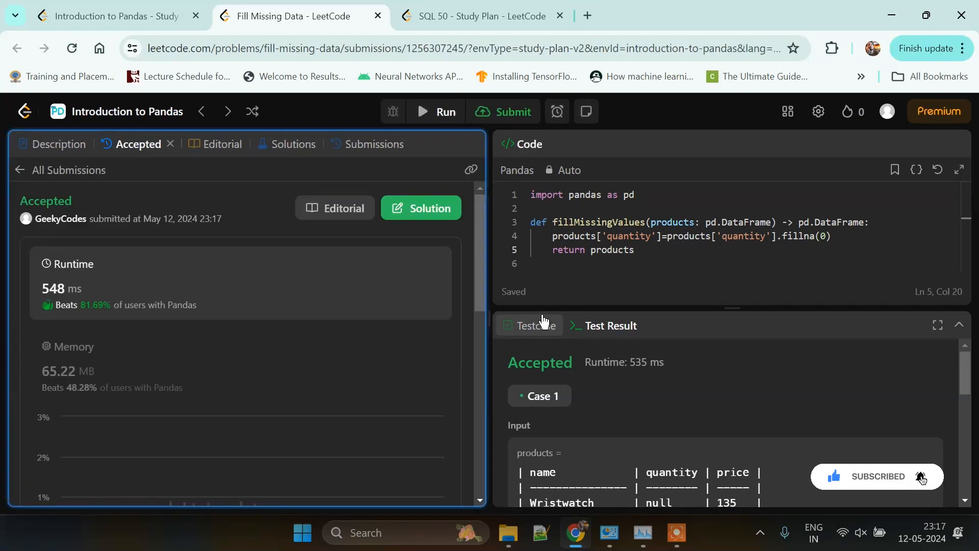
pyautogui.scroll(-3)
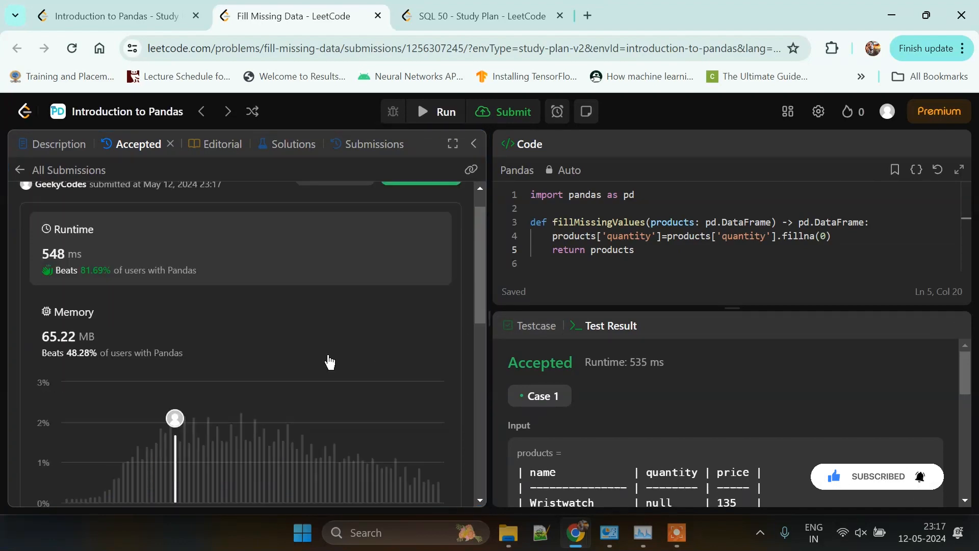
pyautogui.scroll(-3)
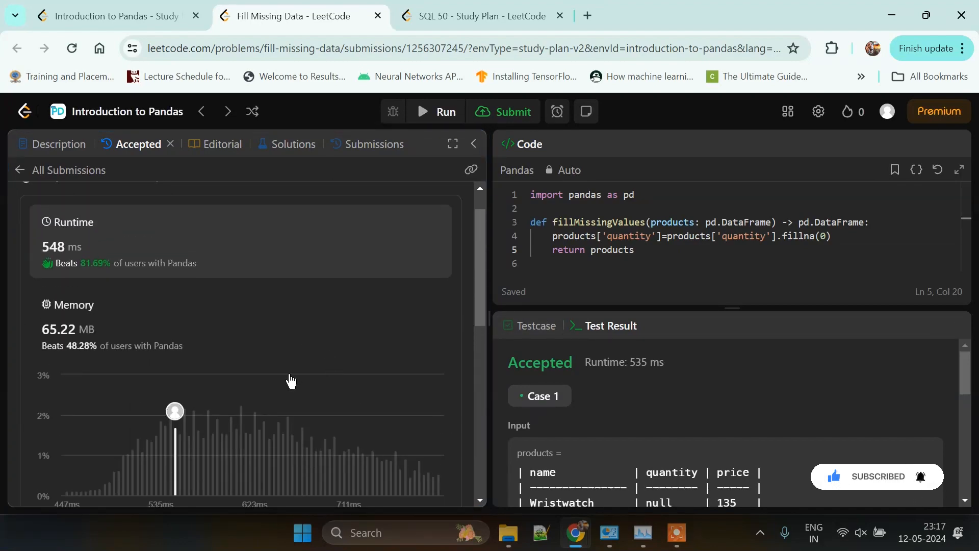
pyautogui.scroll(-3)
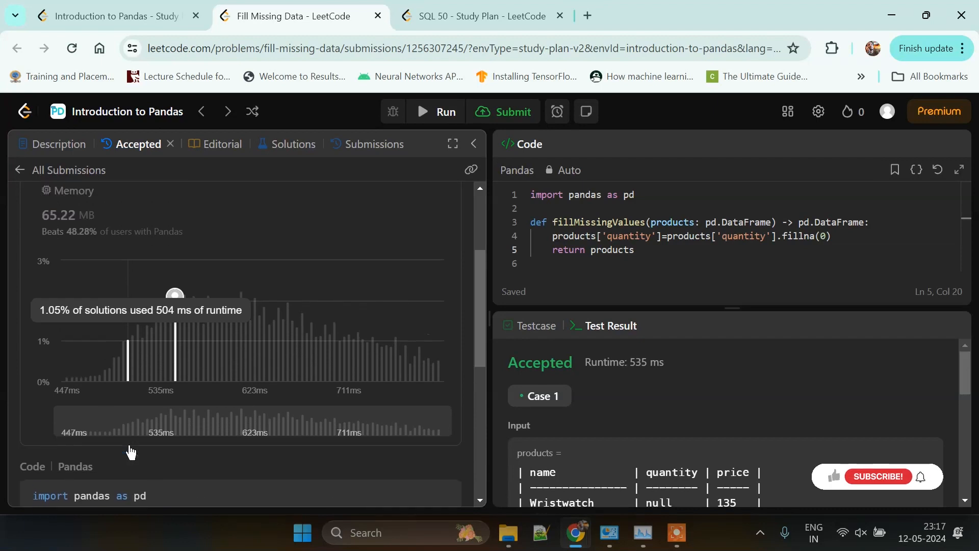
pyautogui.scroll(3)
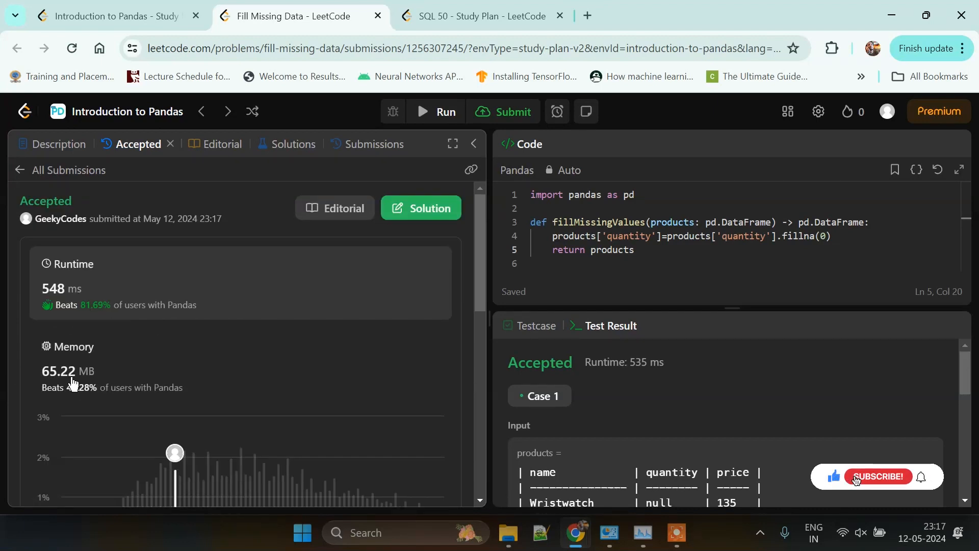
pyautogui.scroll(-3)
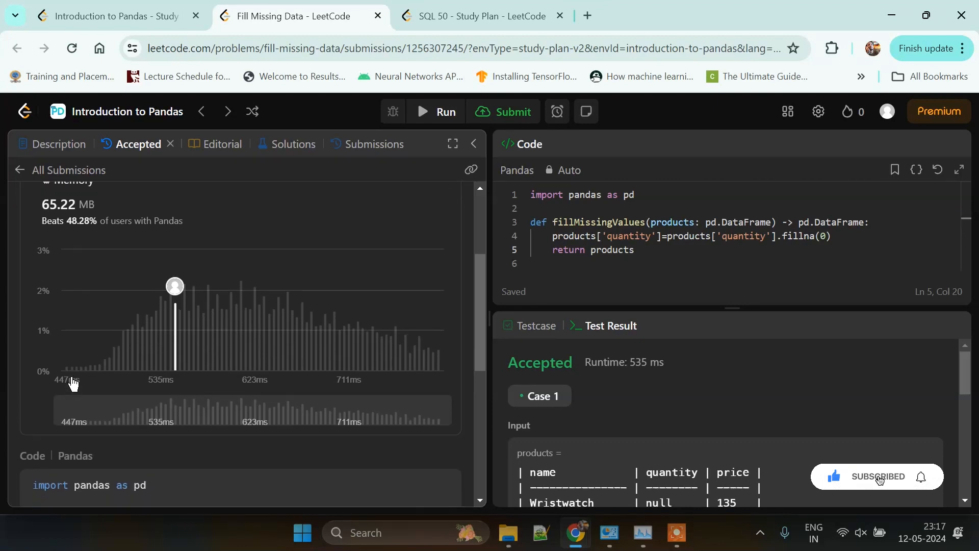
pyautogui.scroll(3)
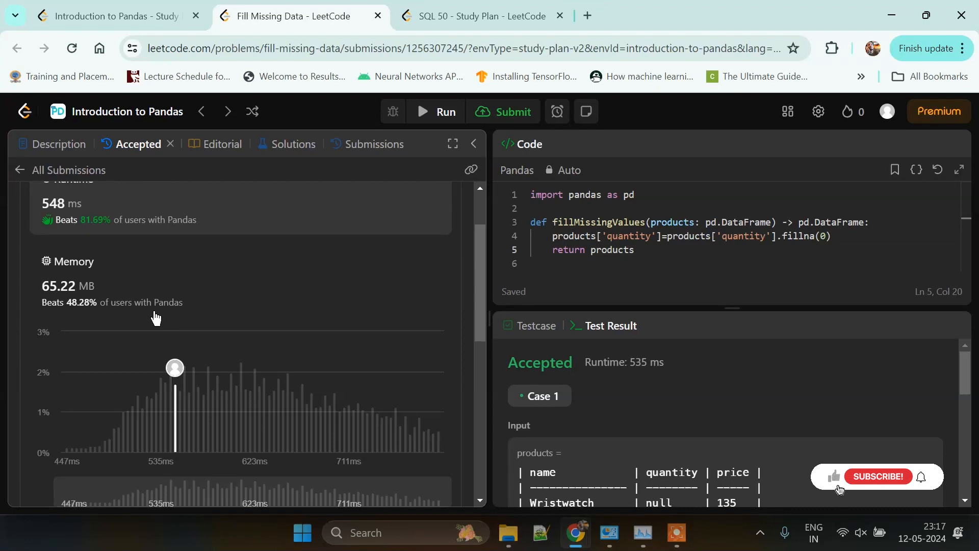
pyautogui.click(833, 476)
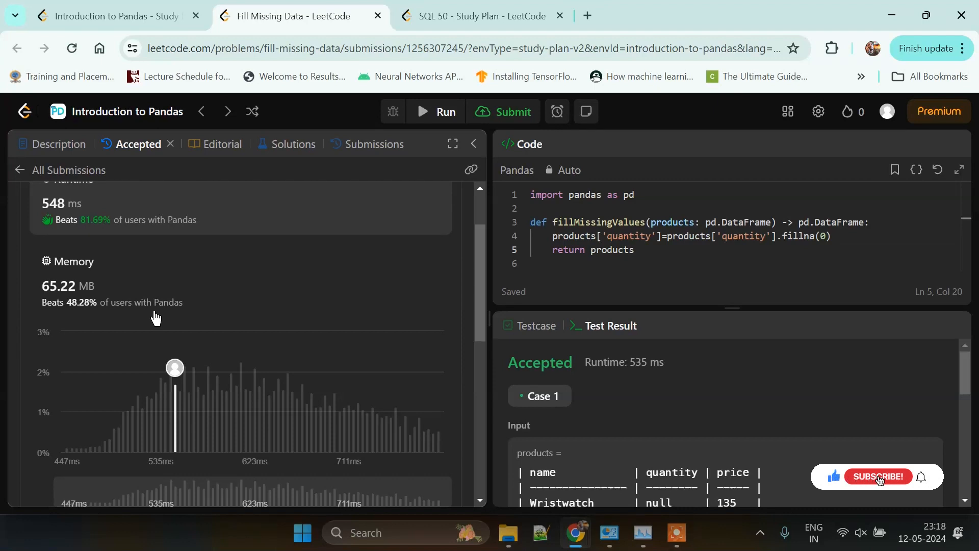
pyautogui.click(878, 476)
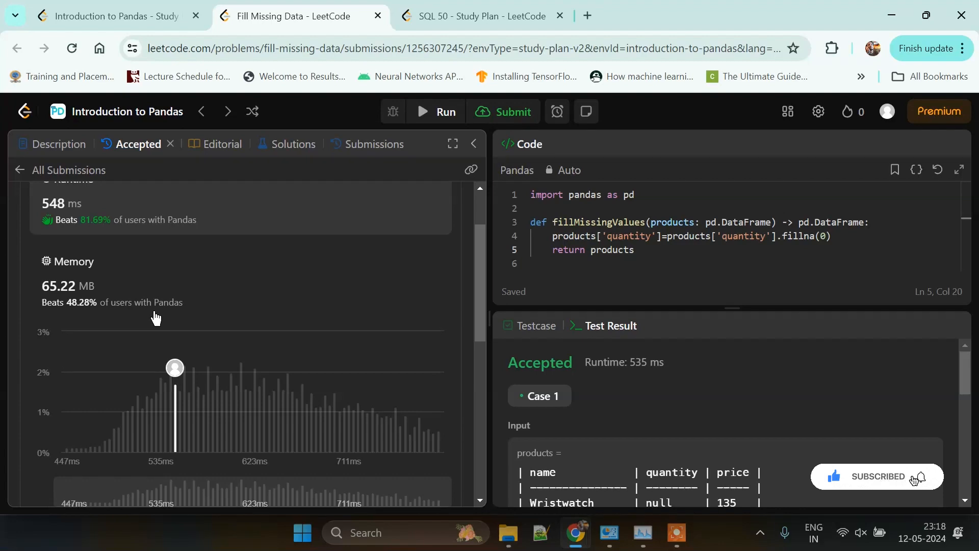